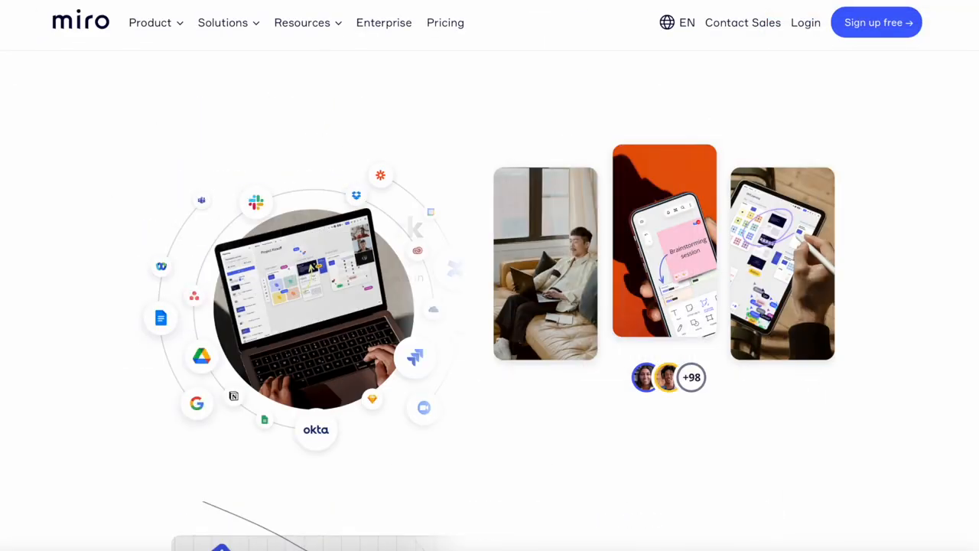
# Step: Begin a Talktrack recording over the Customer Question Board and show its frames list
pyautogui.scroll(-3)
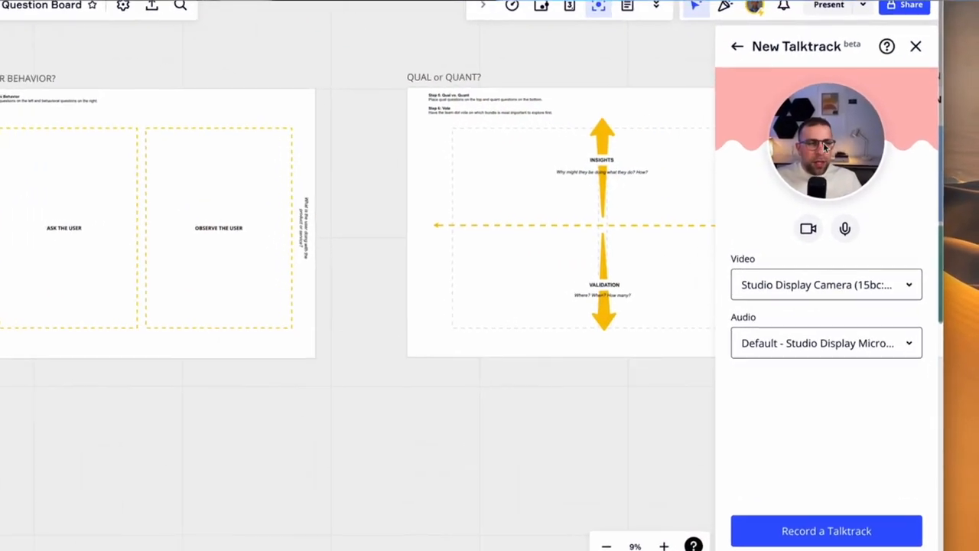
pyautogui.click(826, 530)
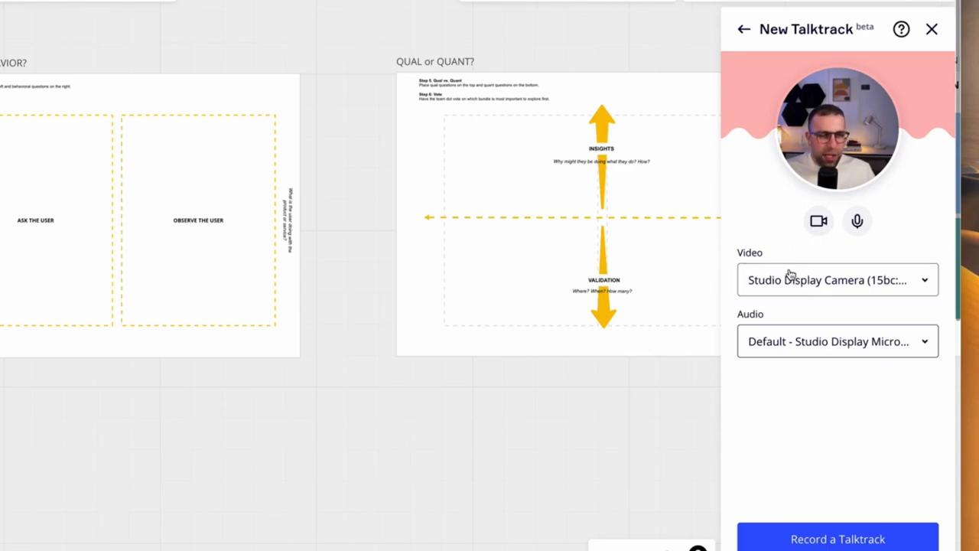
pyautogui.moveTo(856, 226)
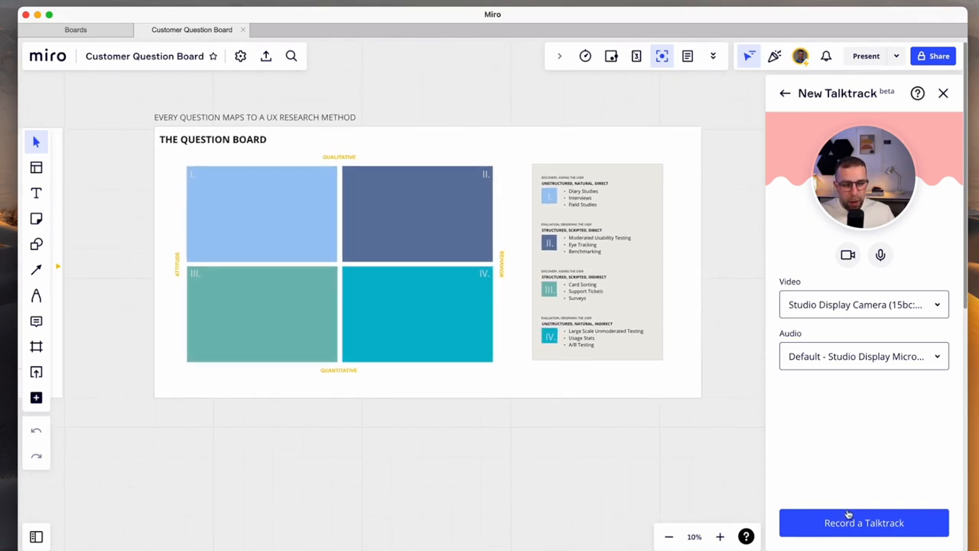
pyautogui.click(943, 93)
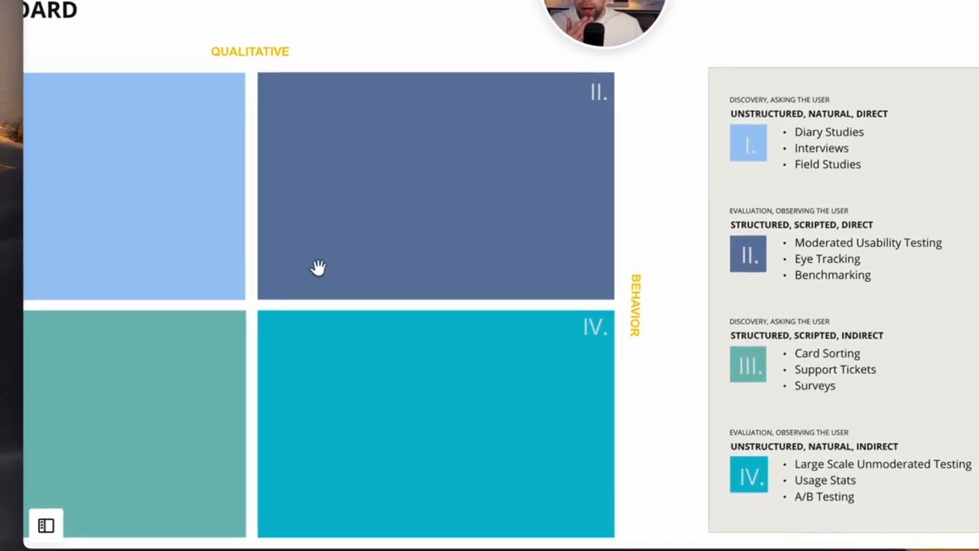
pyautogui.click(46, 525)
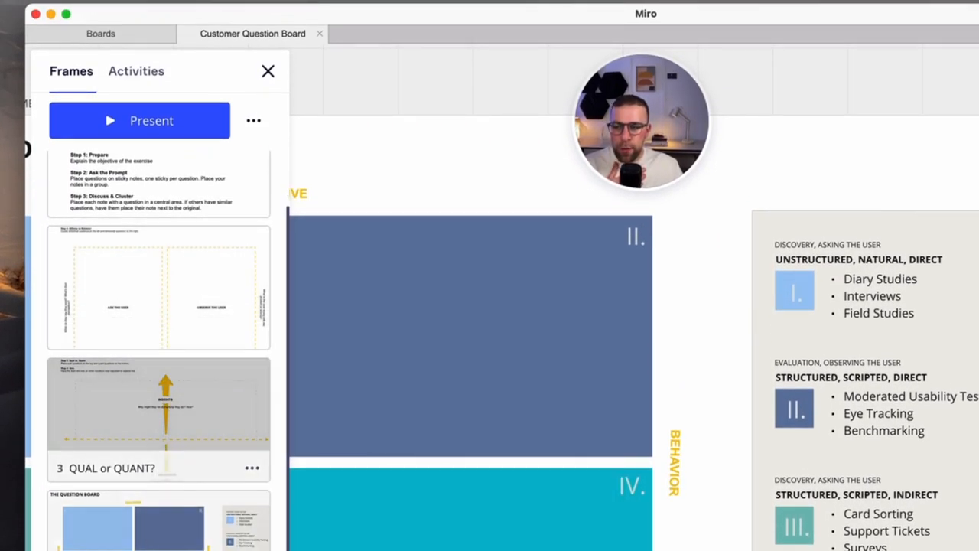
# Step: Review the presentation activities, then move to the ATTITUDE OR BEHAVIOR? frame
pyautogui.scroll(3)
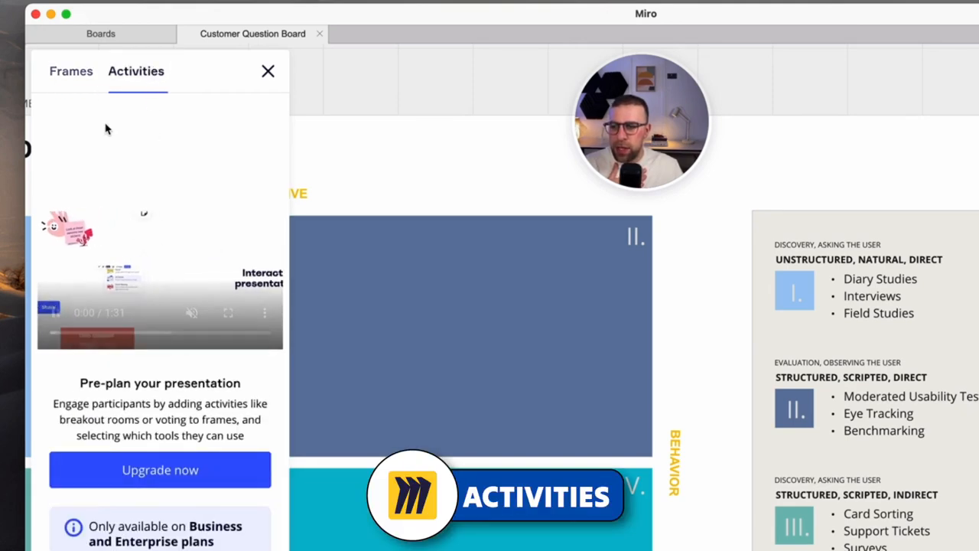
pyautogui.click(70, 70)
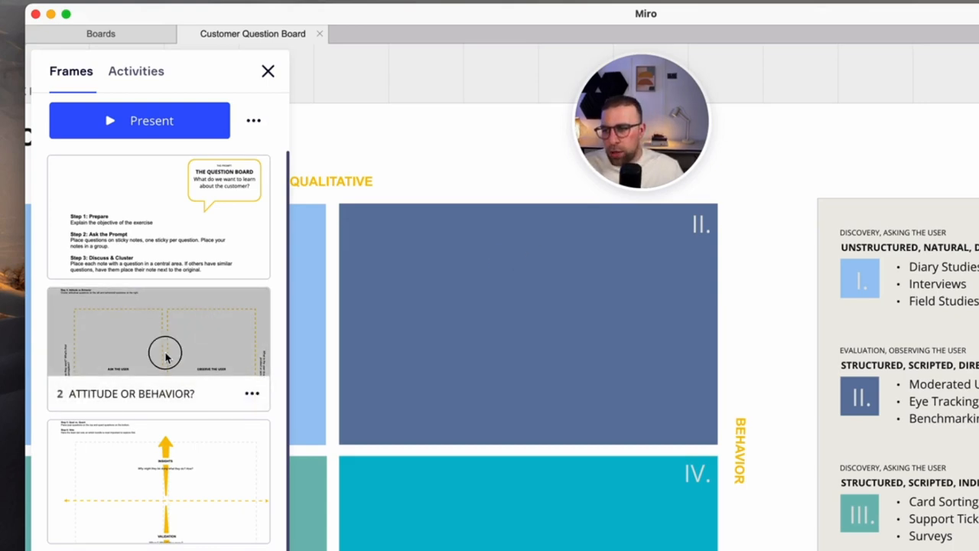
pyautogui.click(158, 348)
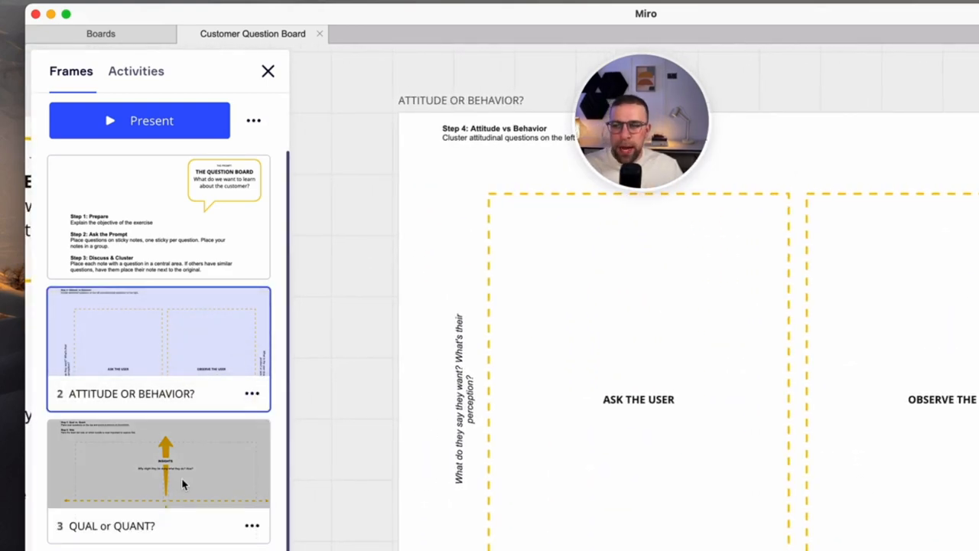
pyautogui.scroll(-3)
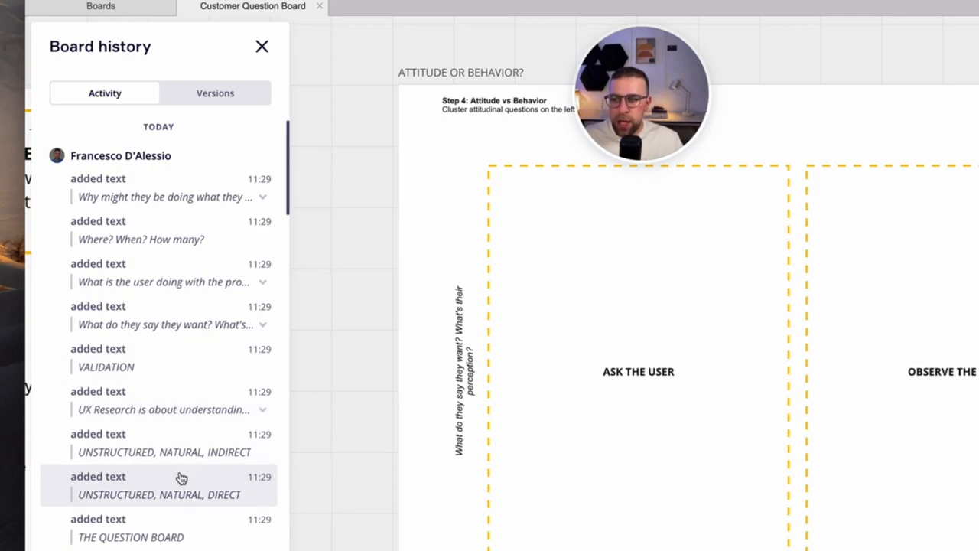
pyautogui.moveTo(220, 125)
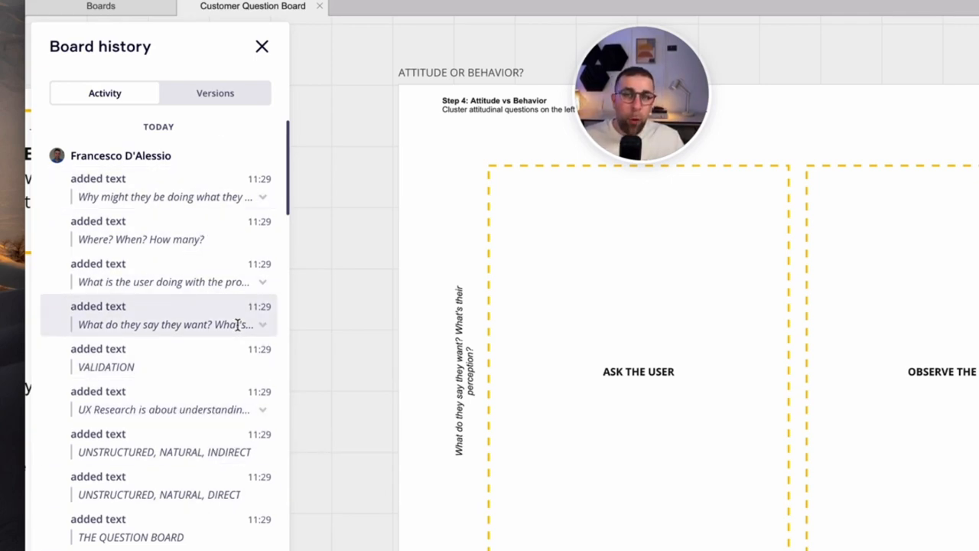
pyautogui.scroll(-3)
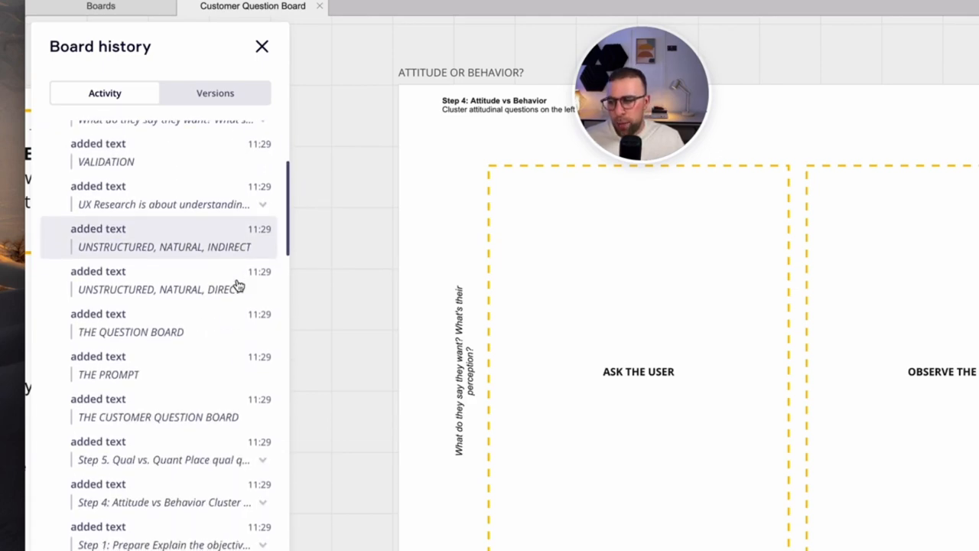
pyautogui.scroll(3)
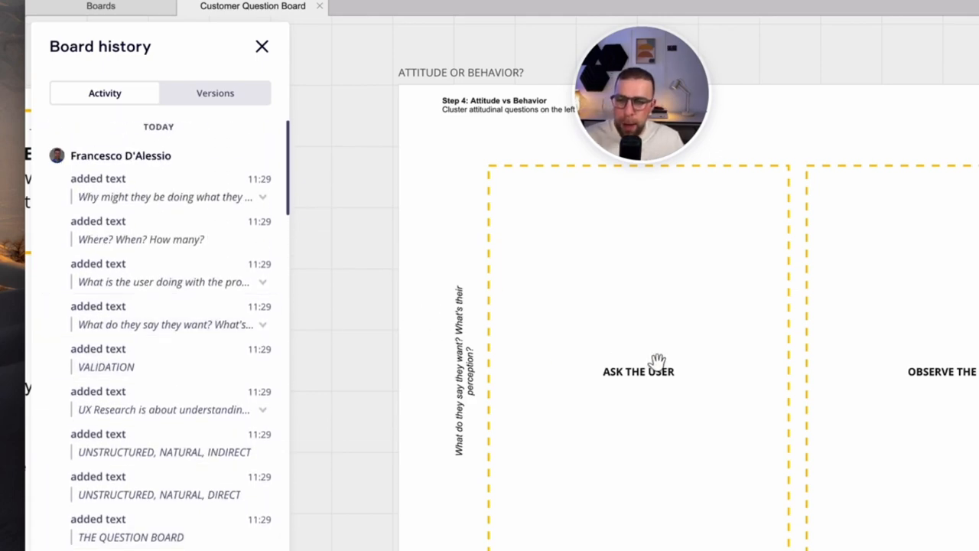
pyautogui.moveTo(688, 375)
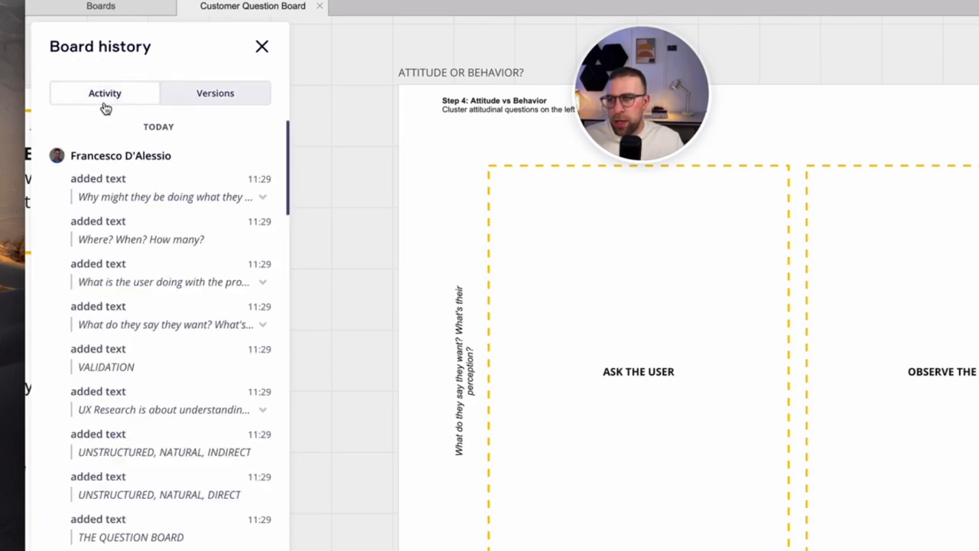
pyautogui.click(262, 47)
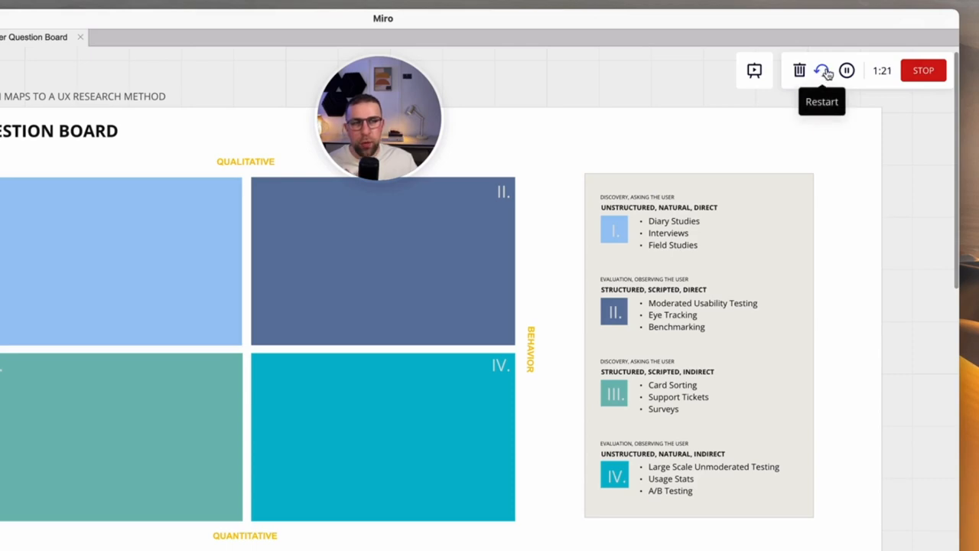
pyautogui.moveTo(922, 69)
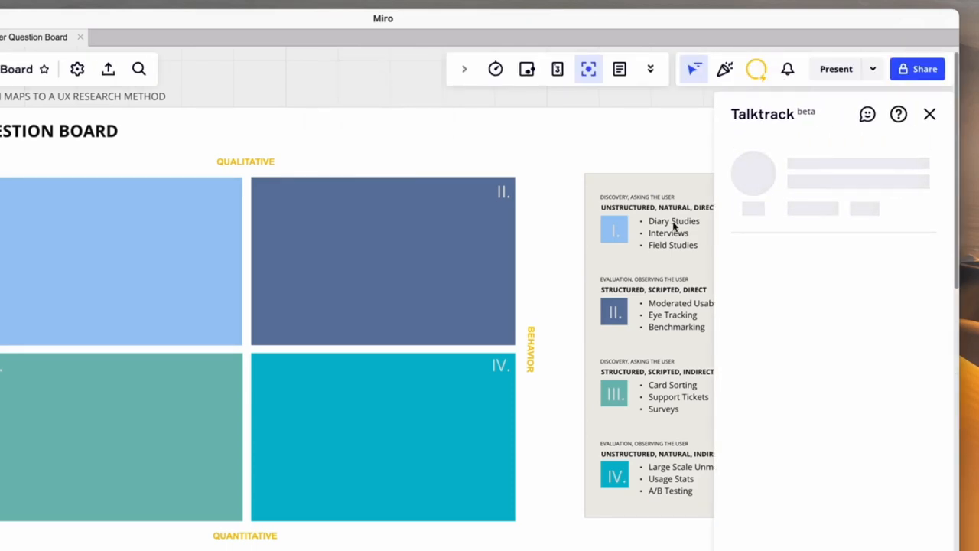
pyautogui.moveTo(612, 239)
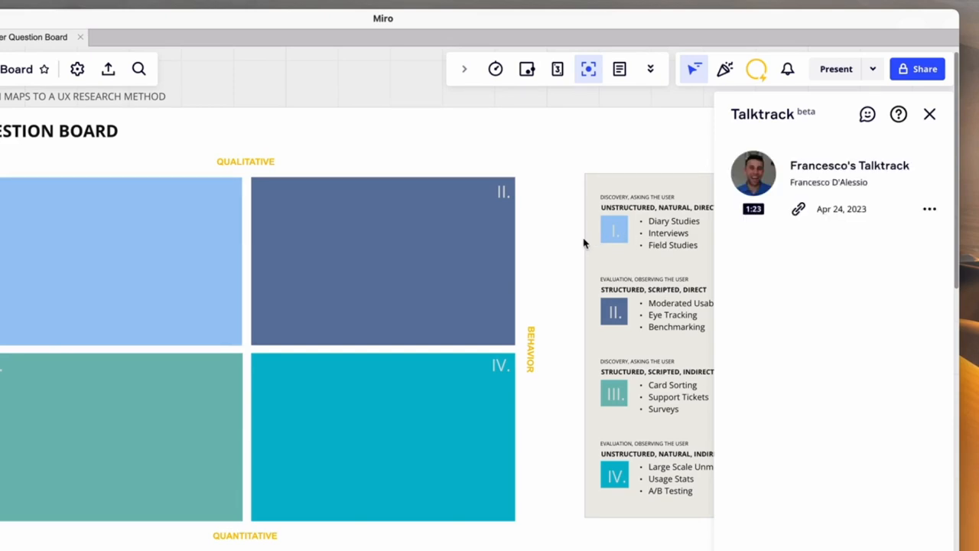
pyautogui.click(753, 173)
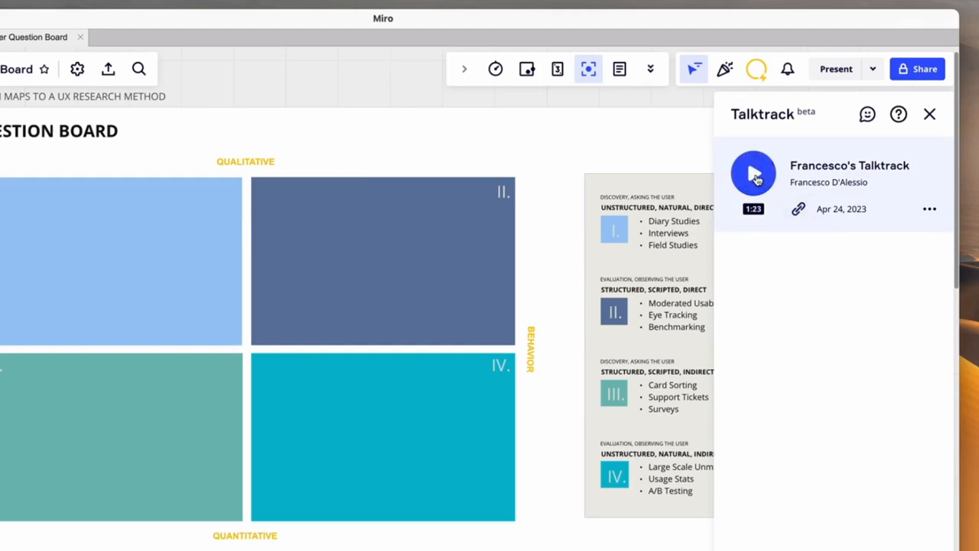
pyautogui.click(753, 173)
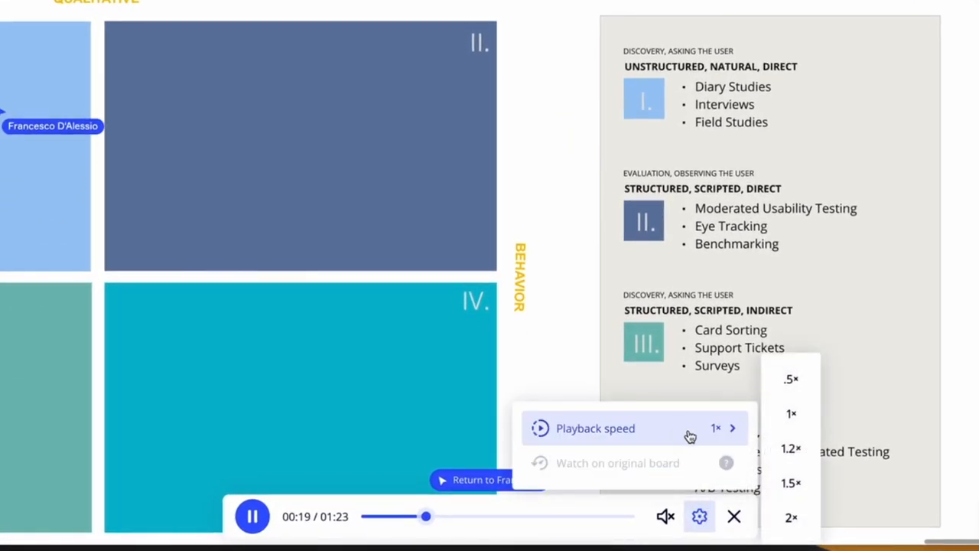
pyautogui.click(733, 515)
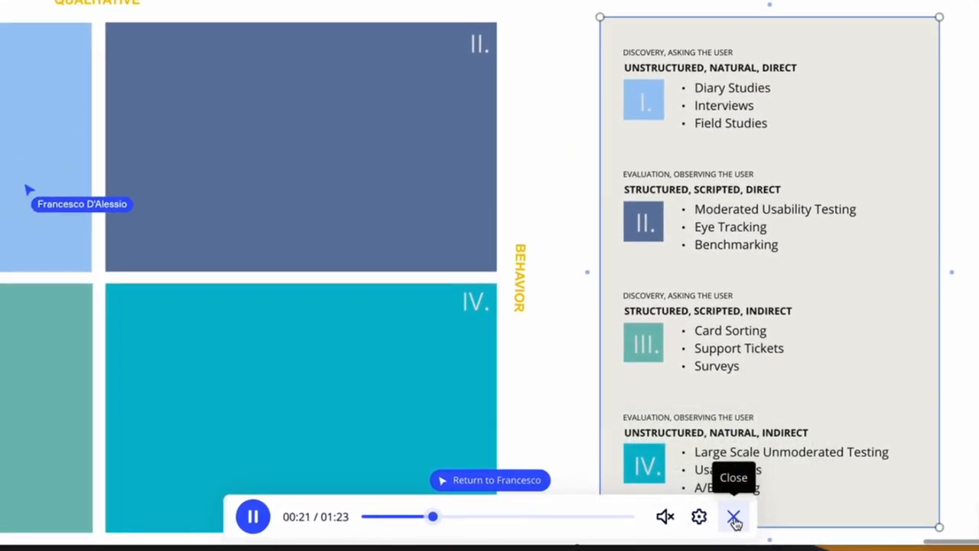
pyautogui.click(733, 515)
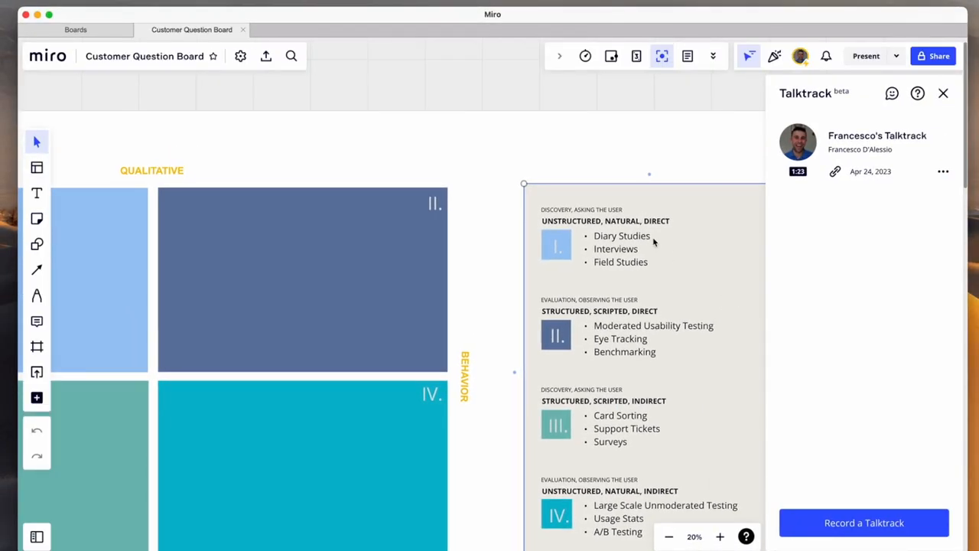
# Step: Rename the recorded talktrack to 'User Feedback' and close the Talktrack panel
pyautogui.click(943, 170)
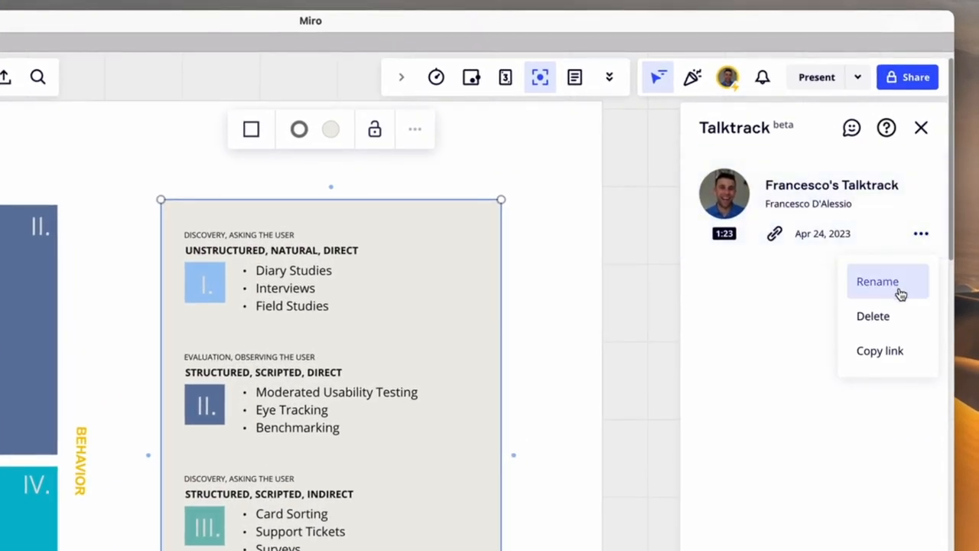
pyautogui.click(877, 281)
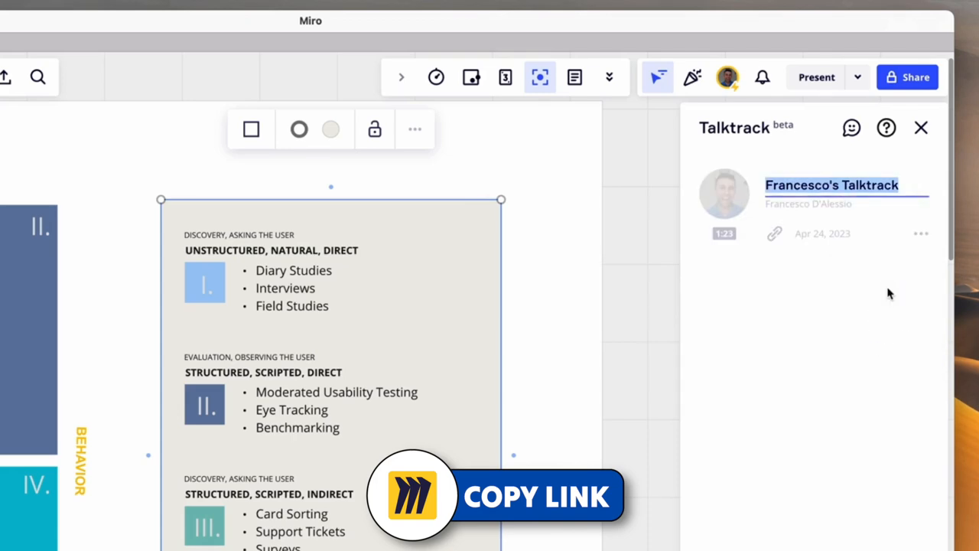
pyautogui.write('User Feedback')
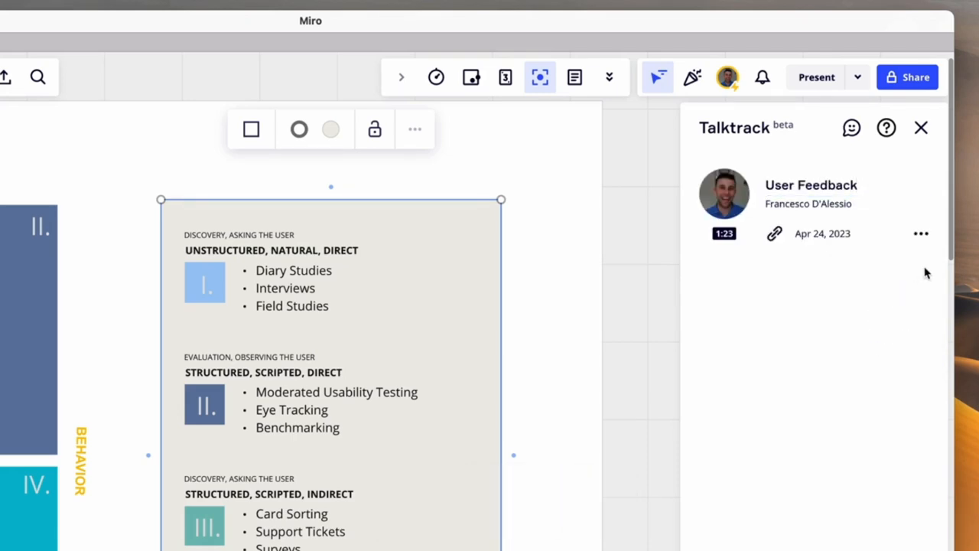
pyautogui.click(921, 233)
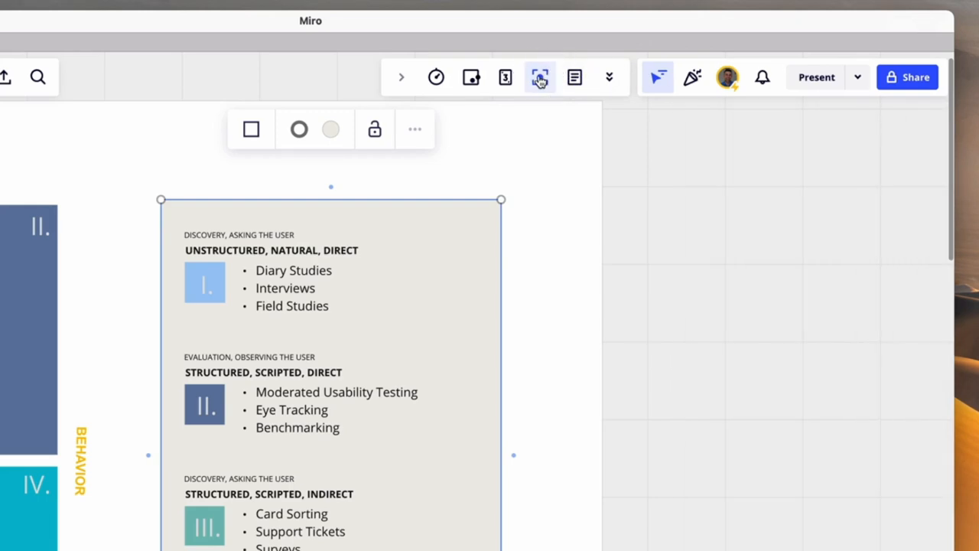
pyautogui.click(540, 76)
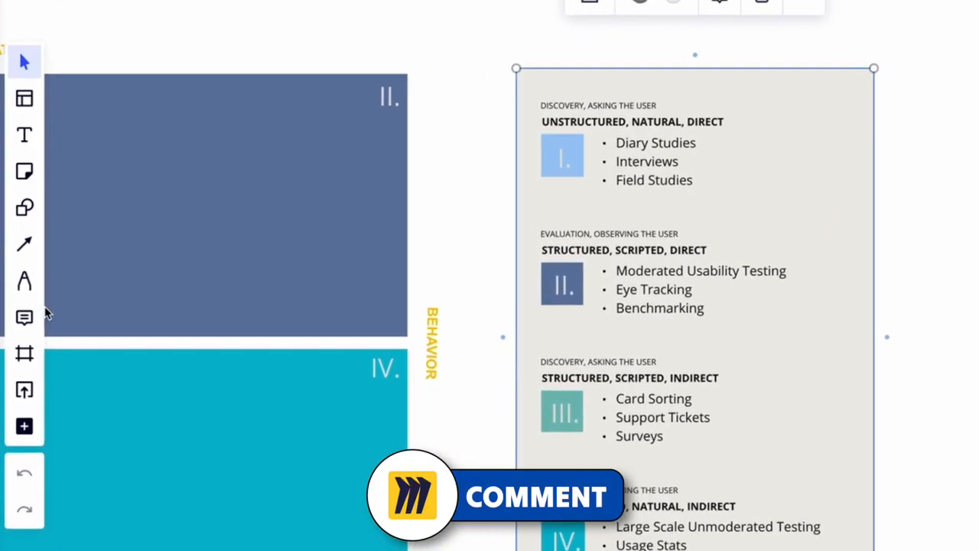
# Step: Comment 'I explain what this is in this video' with the talktrack link on the research card
pyautogui.click(24, 317)
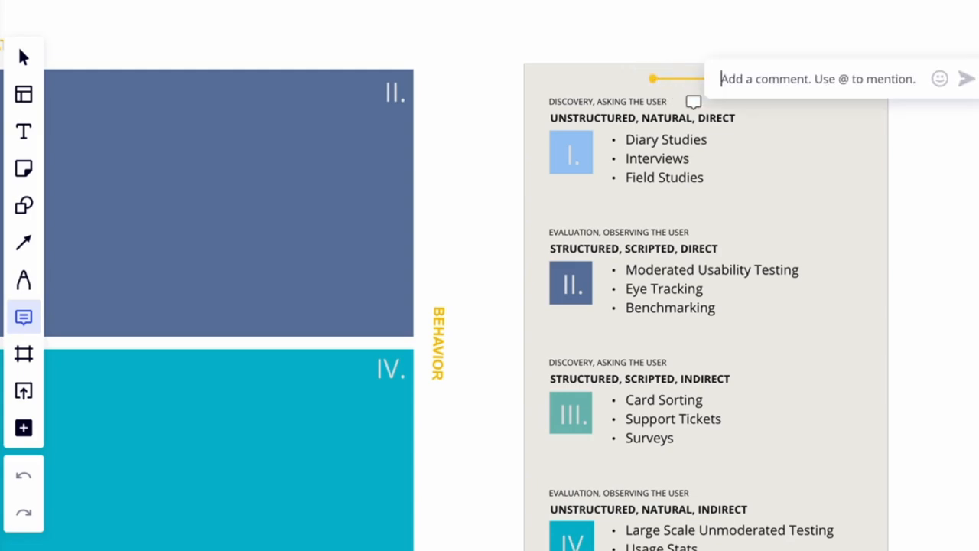
pyautogui.write('I ex')
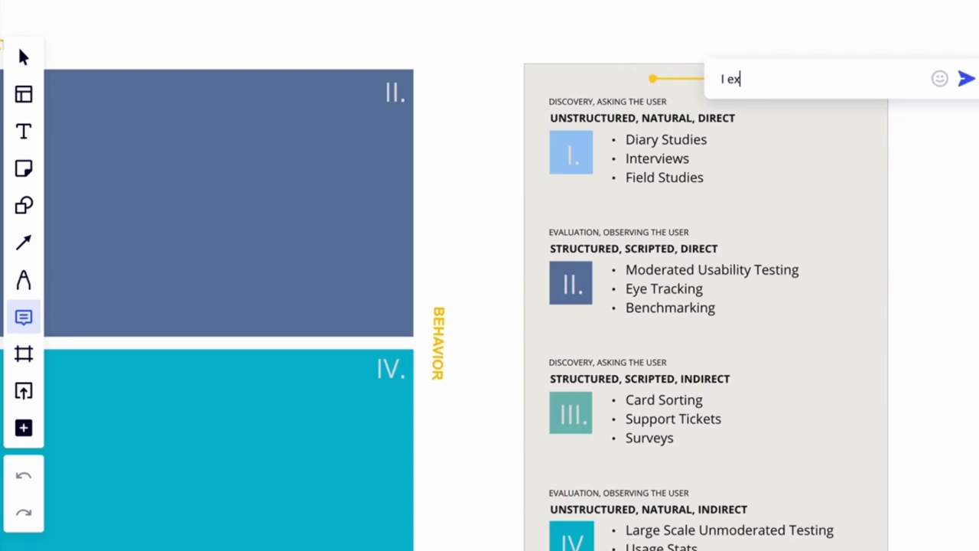
pyautogui.write('plain what this')
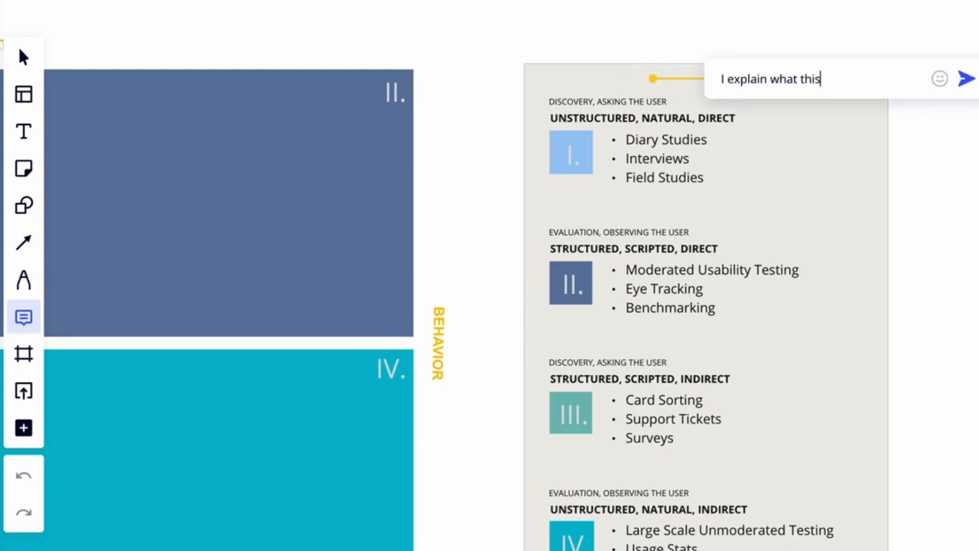
pyautogui.write('is in this video:')
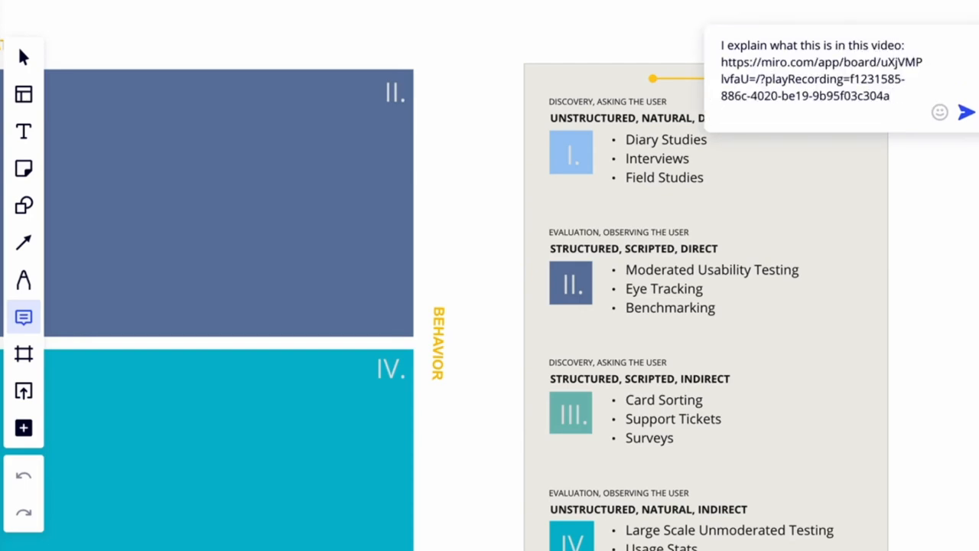
pyautogui.click(811, 77)
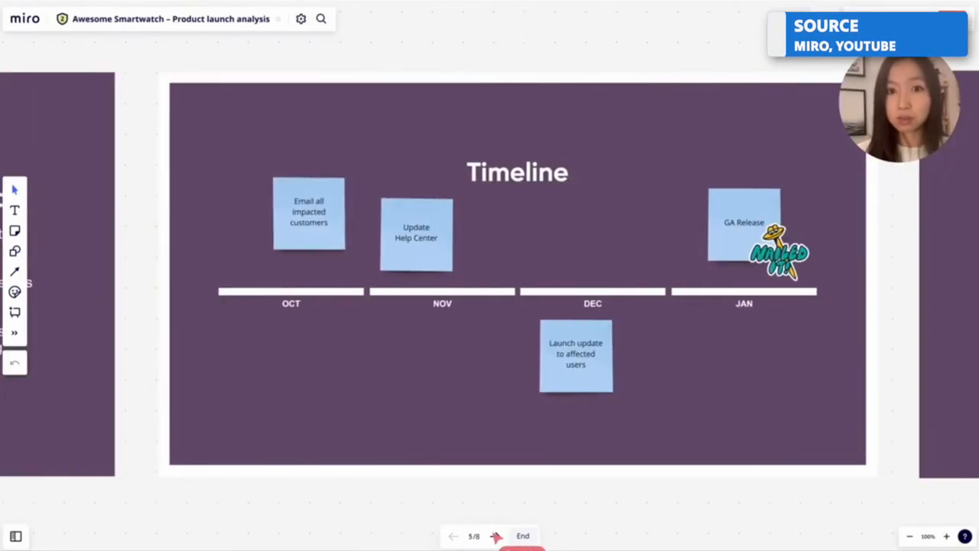
# Step: Scroll the Miro website down to the 'Built for all kinds of teams' section
pyautogui.click(494, 535)
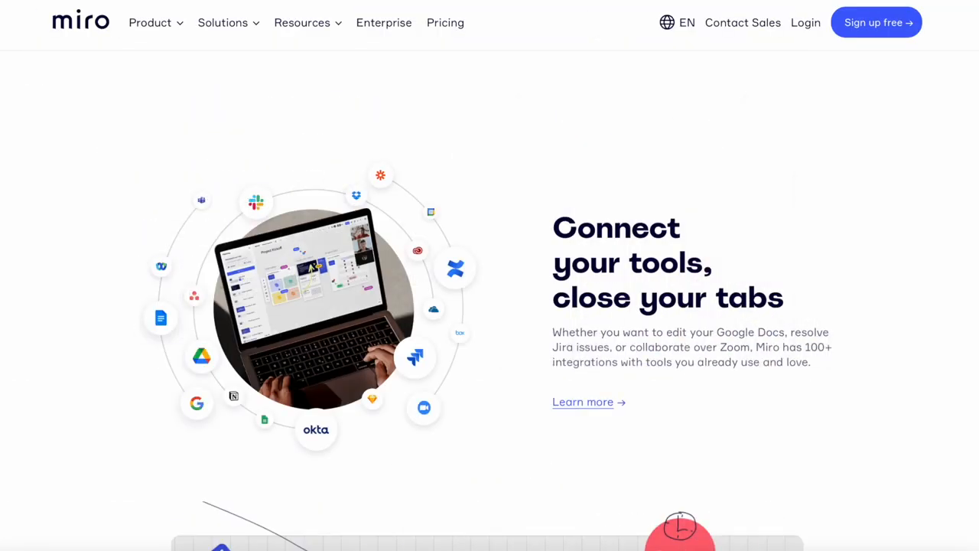
pyautogui.scroll(-3)
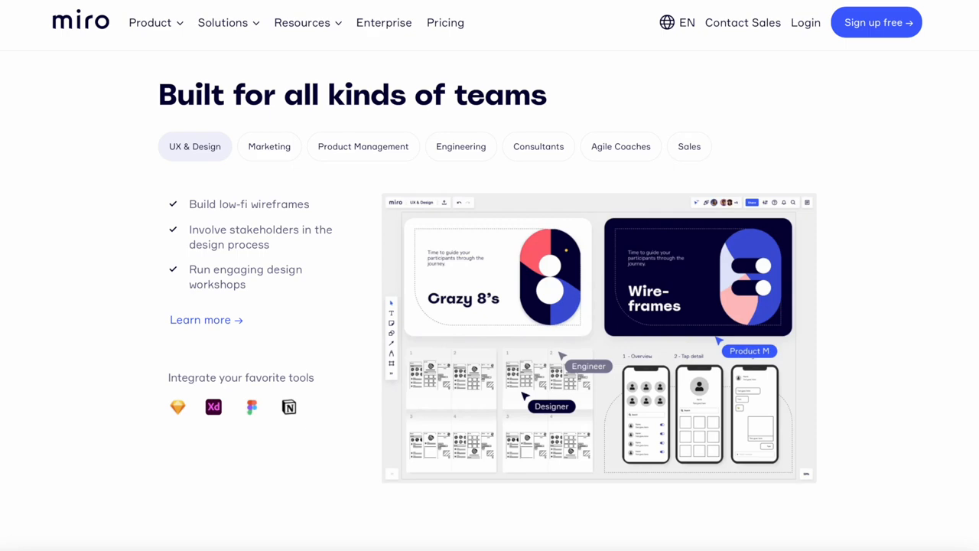